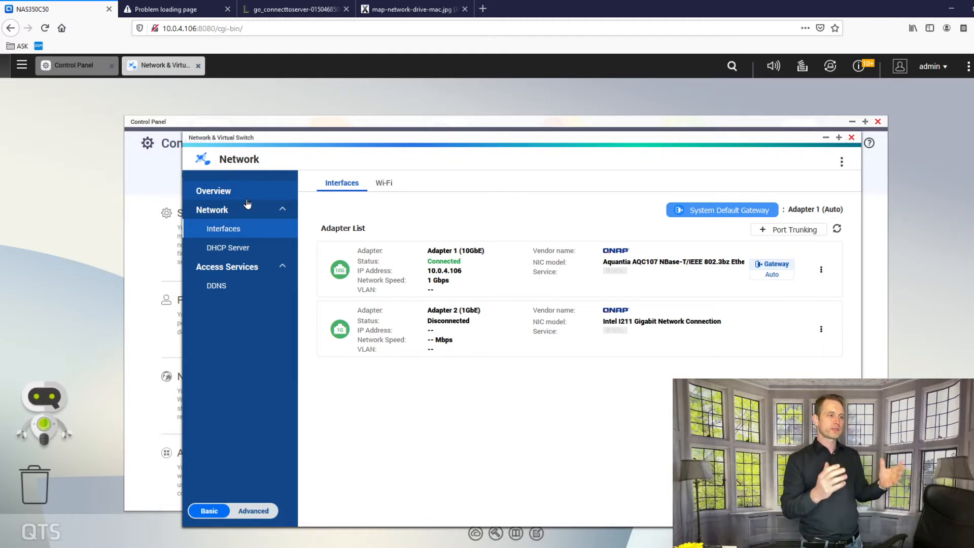
mouse_move(427, 284)
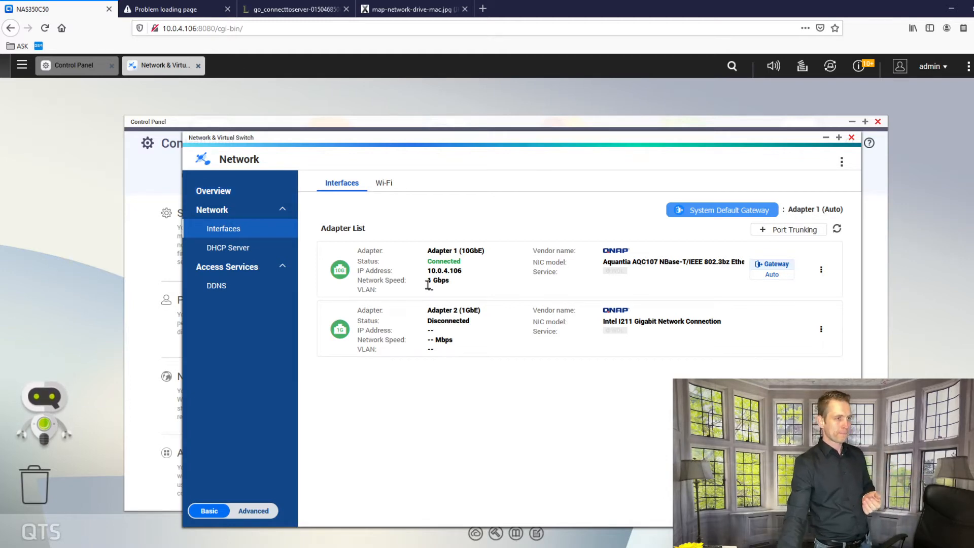
mouse_move(801, 286)
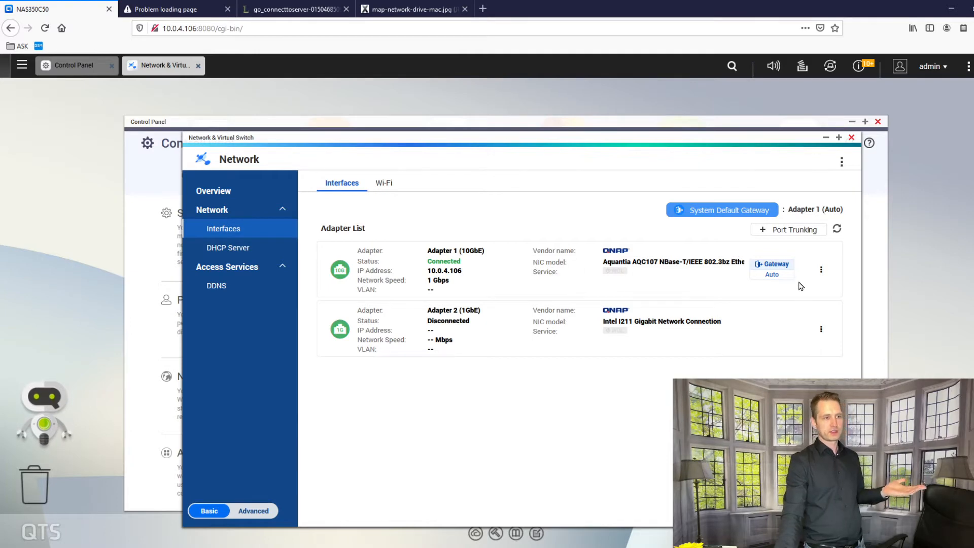
mouse_move(821, 328)
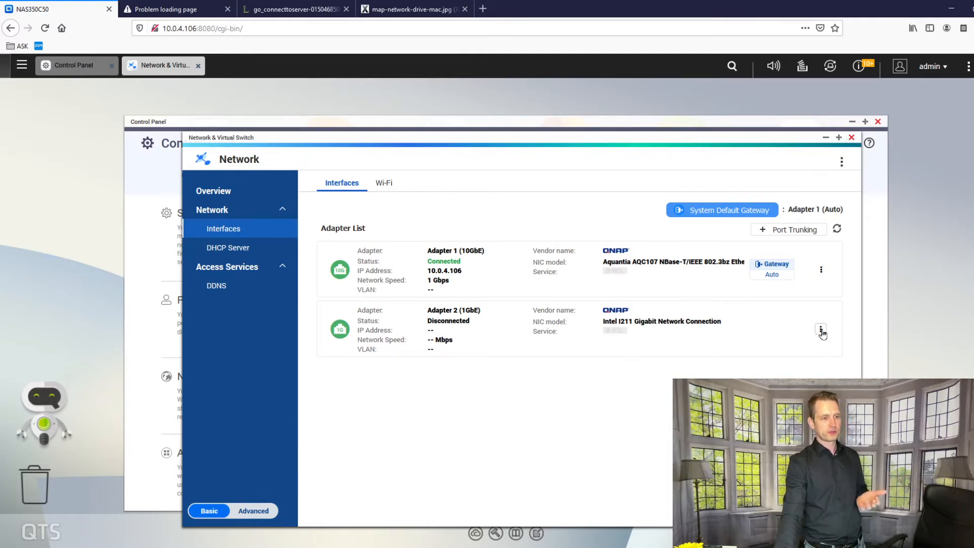
Step: Open Configure from the three-dot menu of Adapter 2 (1GbE)
left_click(821, 329)
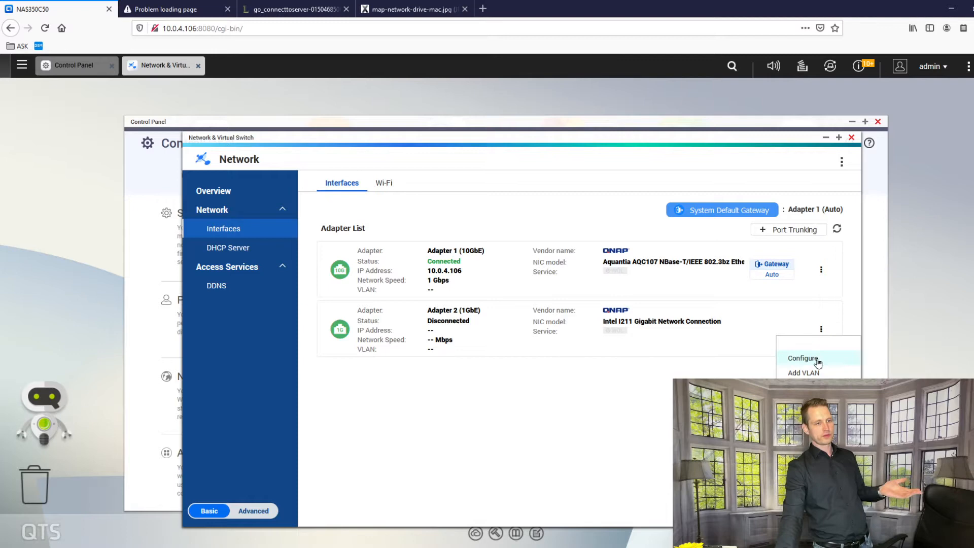
left_click(803, 358)
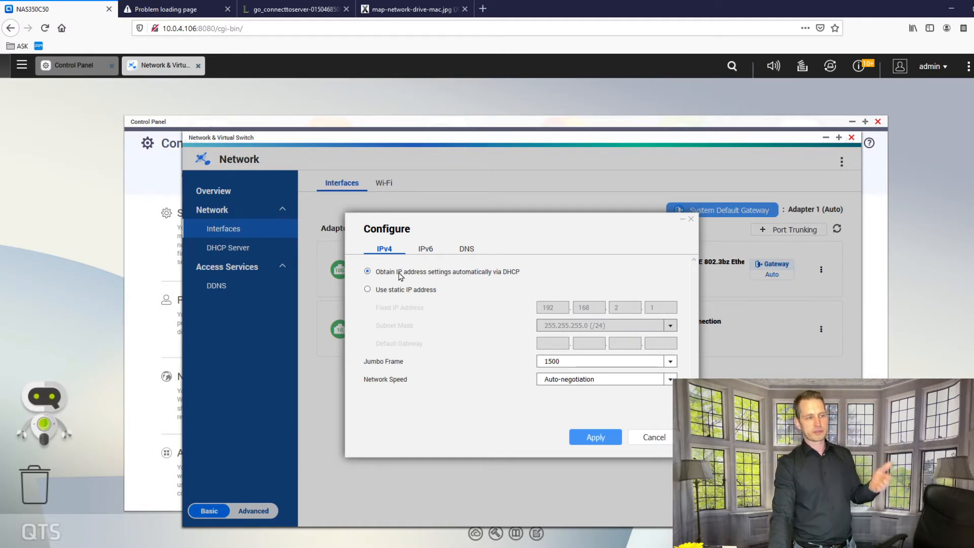
Step: Switch Adapter 2 to static IP 10.0.4.10, apply it and dismiss the missing-DNS warning
left_click(367, 289)
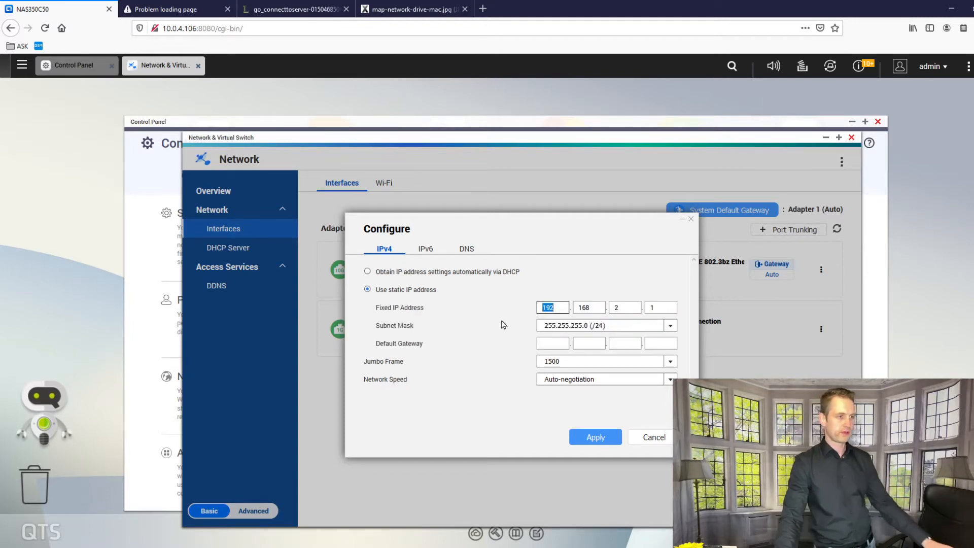
mouse_move(699, 336)
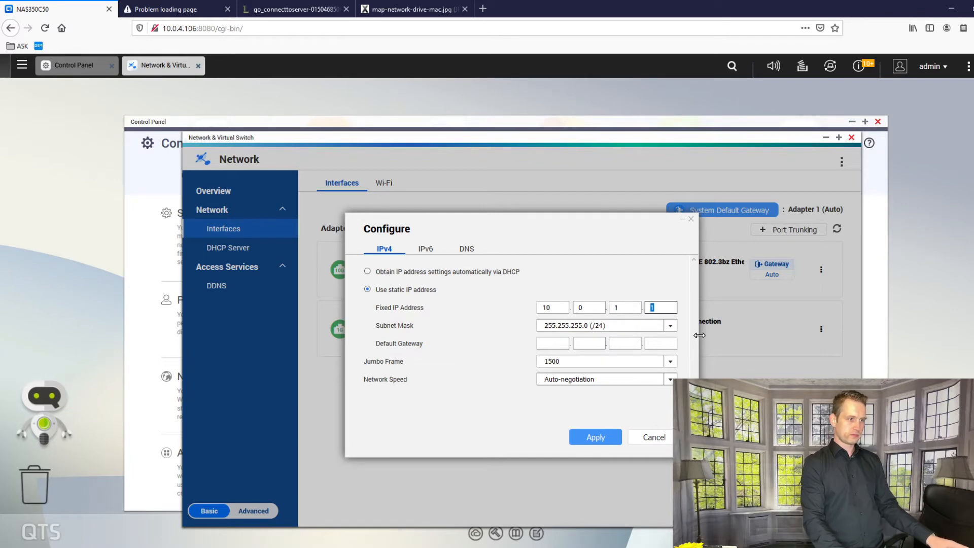
left_click(624, 306)
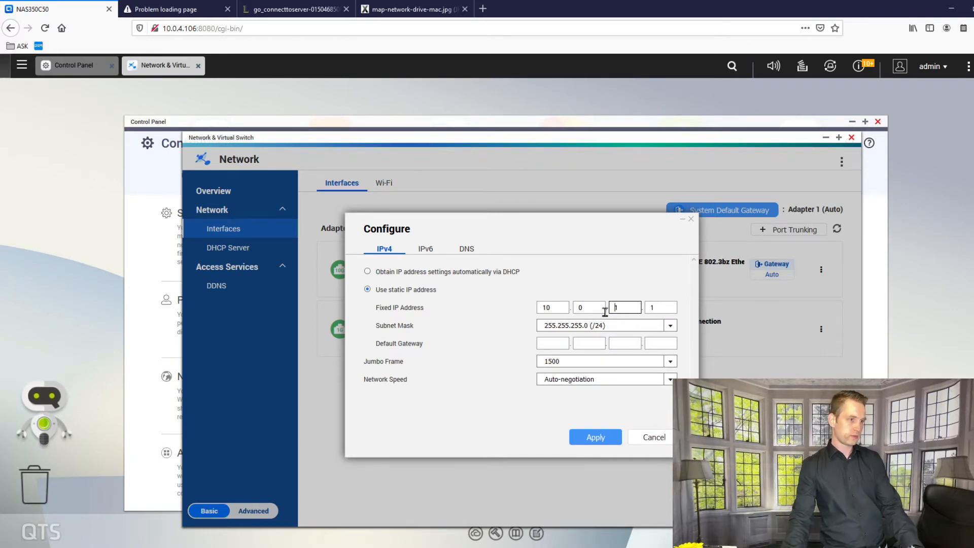
type("4")
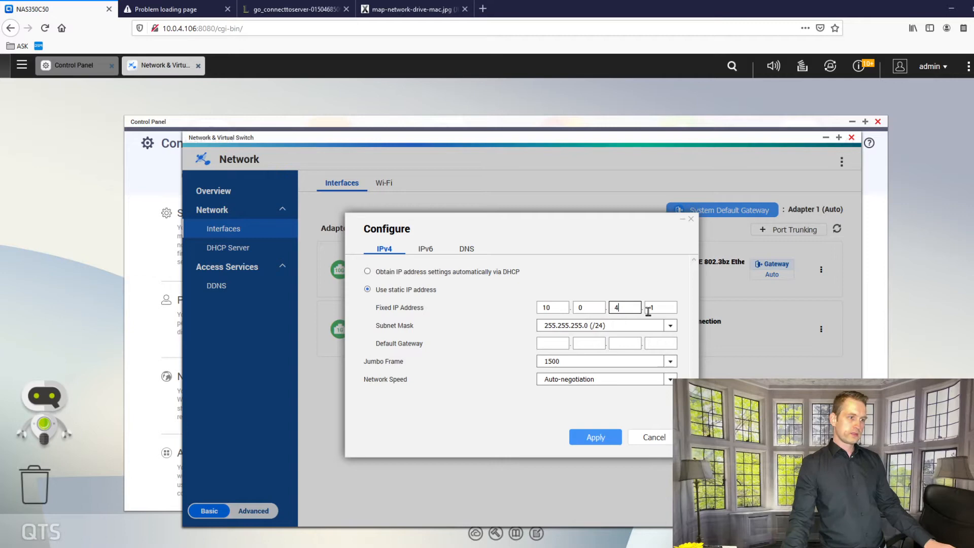
type("10")
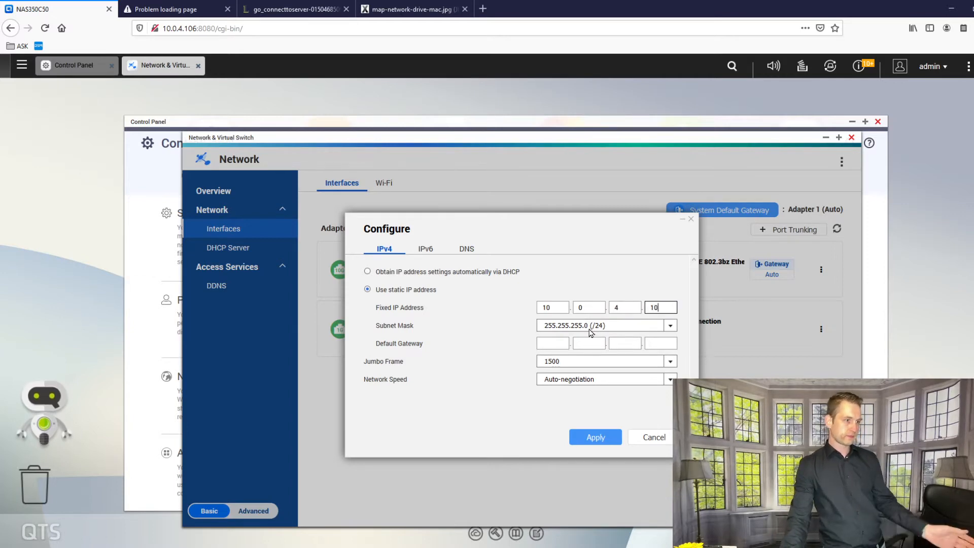
mouse_move(576, 329)
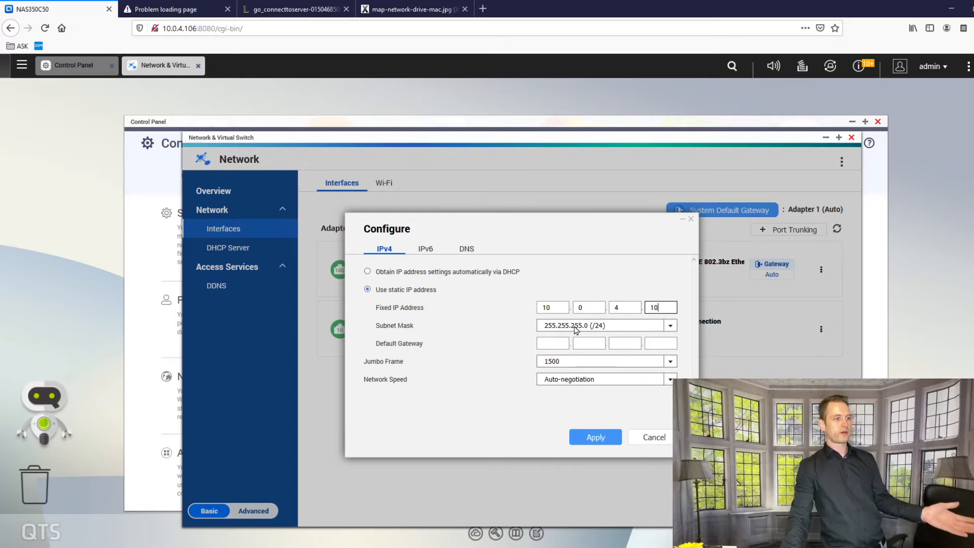
left_click(594, 436)
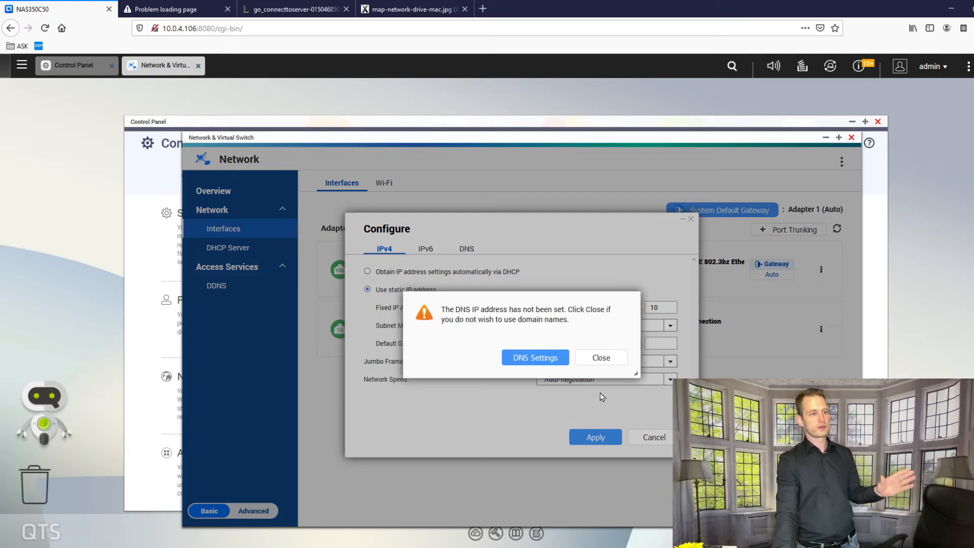
left_click(599, 357)
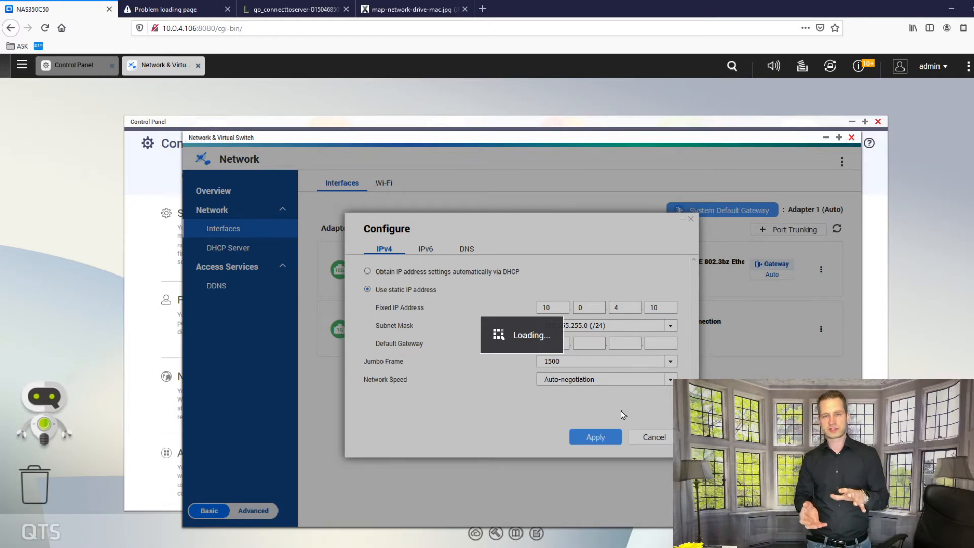
left_click(594, 437)
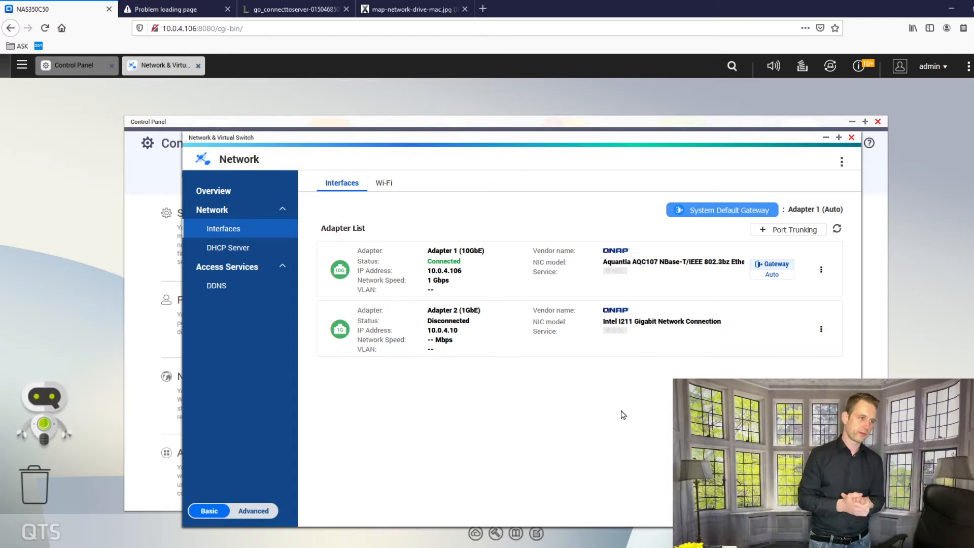
mouse_move(744, 340)
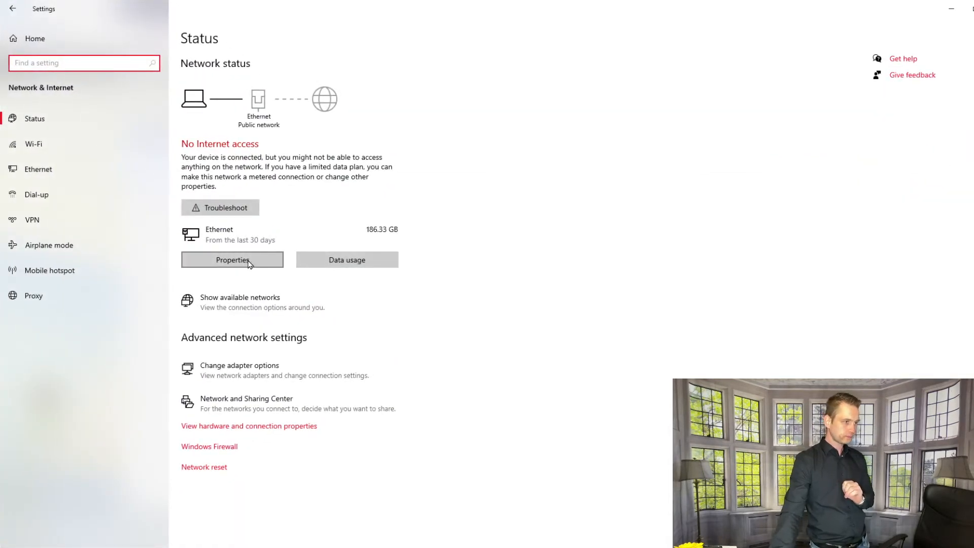
Step: Reach the IPv4 properties of the PC's Ethernet connection in Network Connections
left_click(239, 365)
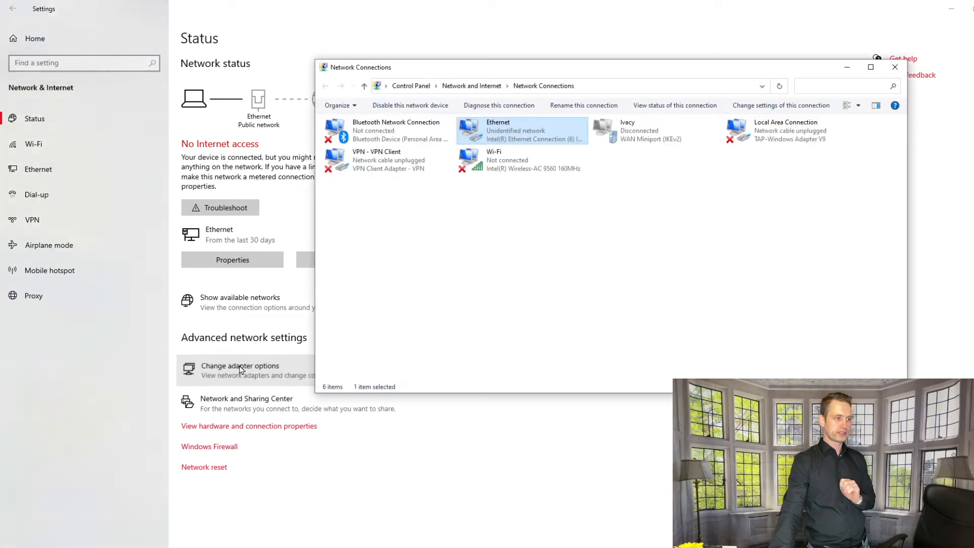
right_click(521, 131)
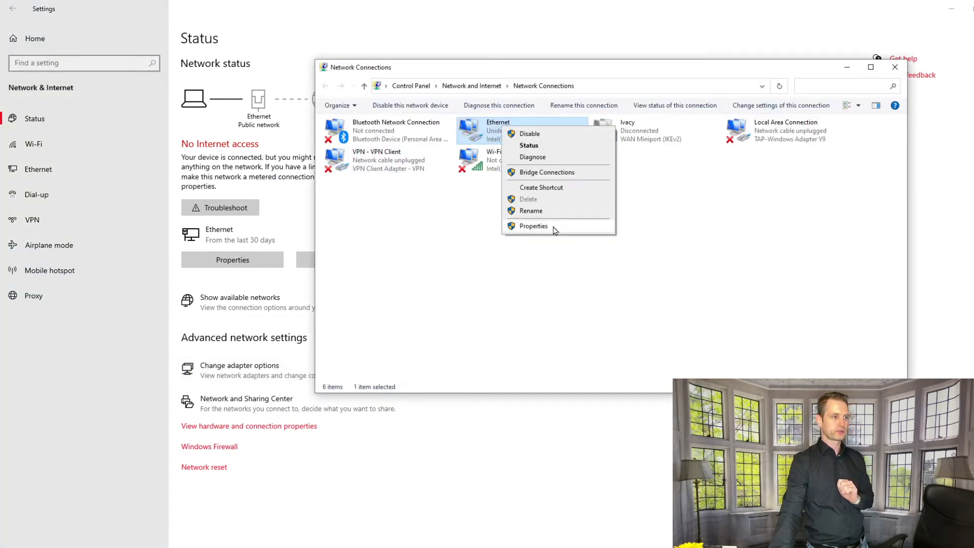
left_click(533, 225)
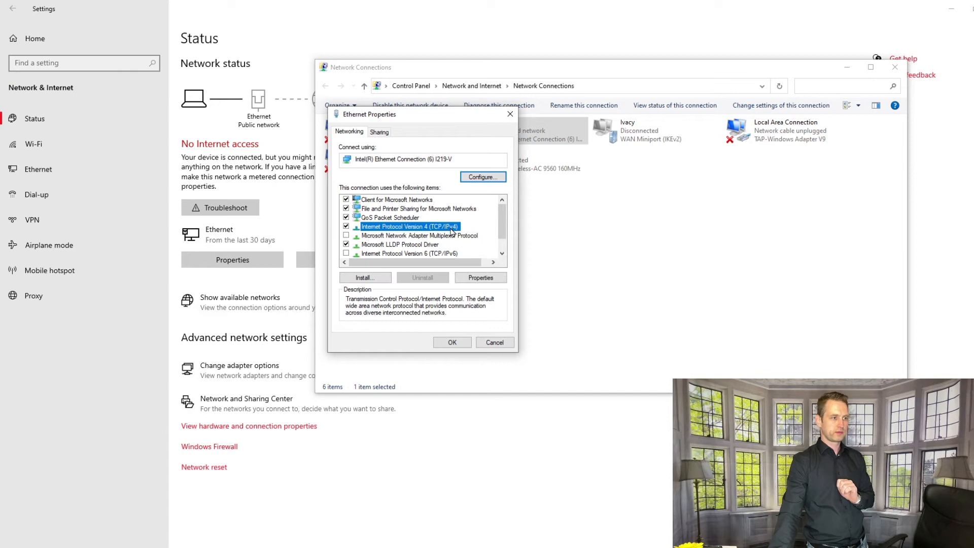
left_click(479, 277)
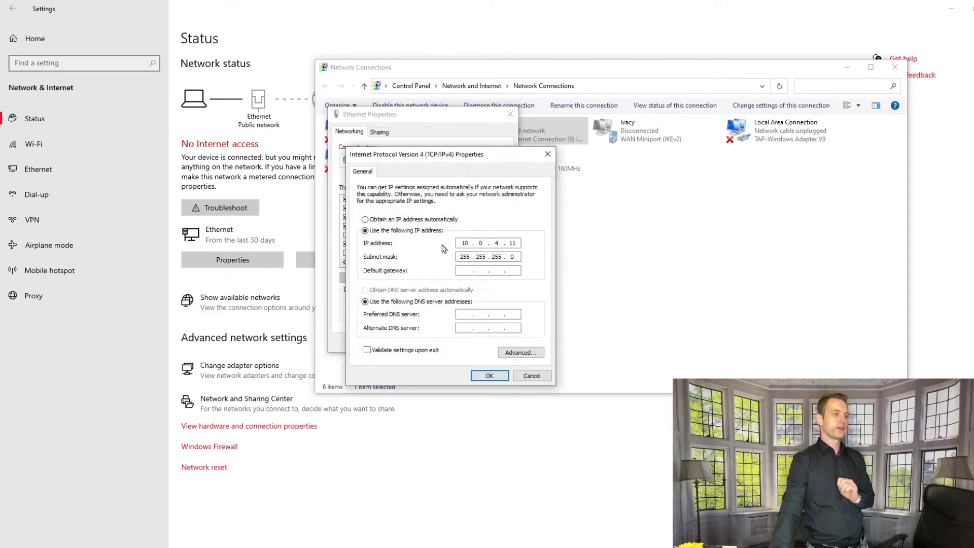
Step: Set the manual address 10.0.4.11 with subnet mask 255.255.255.0 and confirm, closing Ethernet Properties
left_click(365, 220)
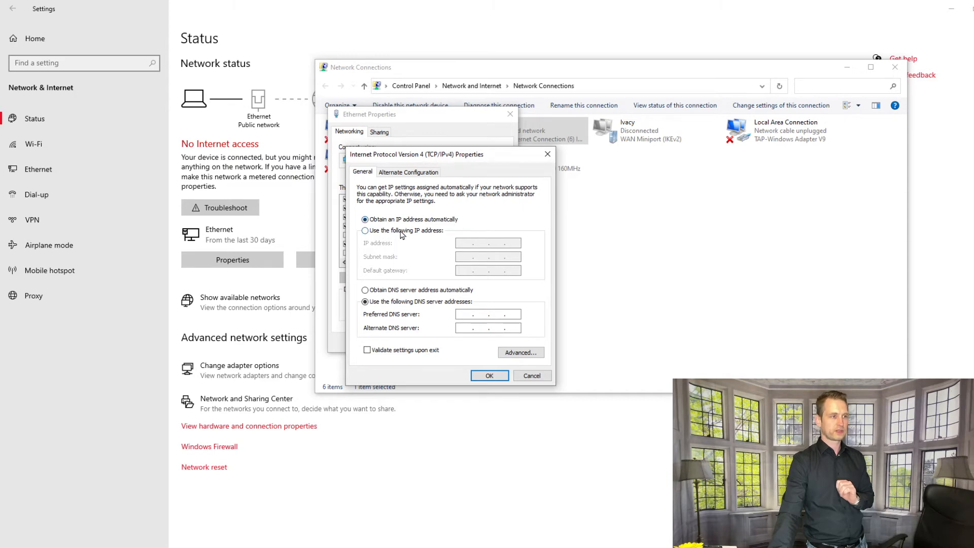
left_click(365, 230)
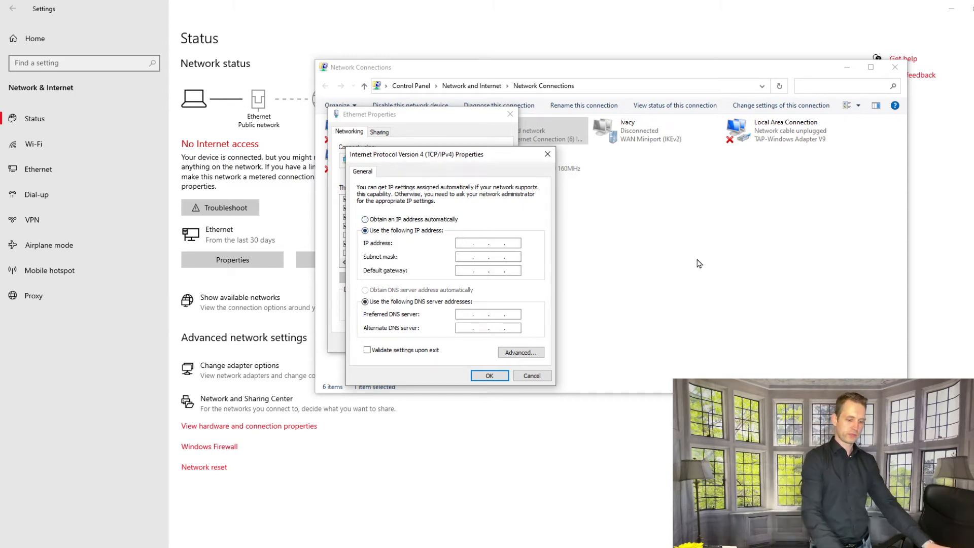
type("10.0.4.")
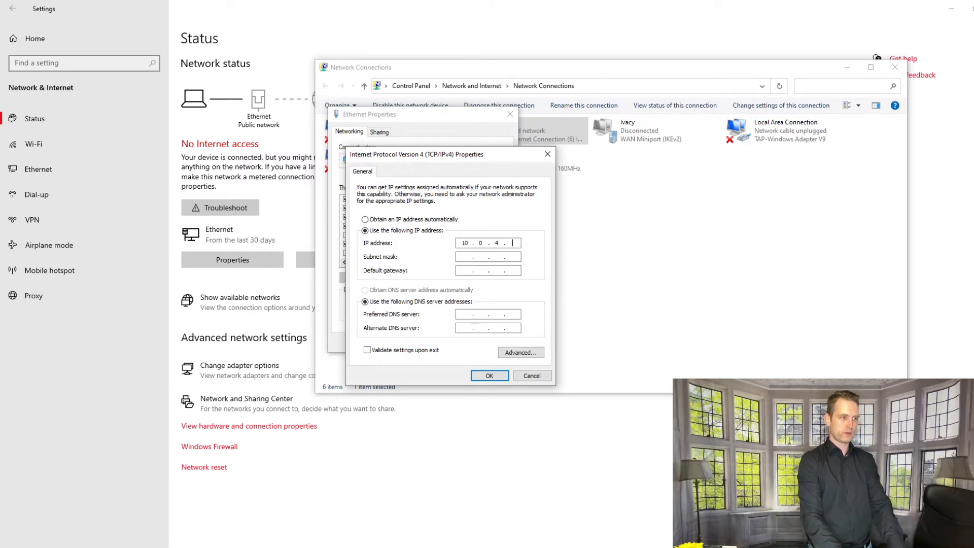
type("11")
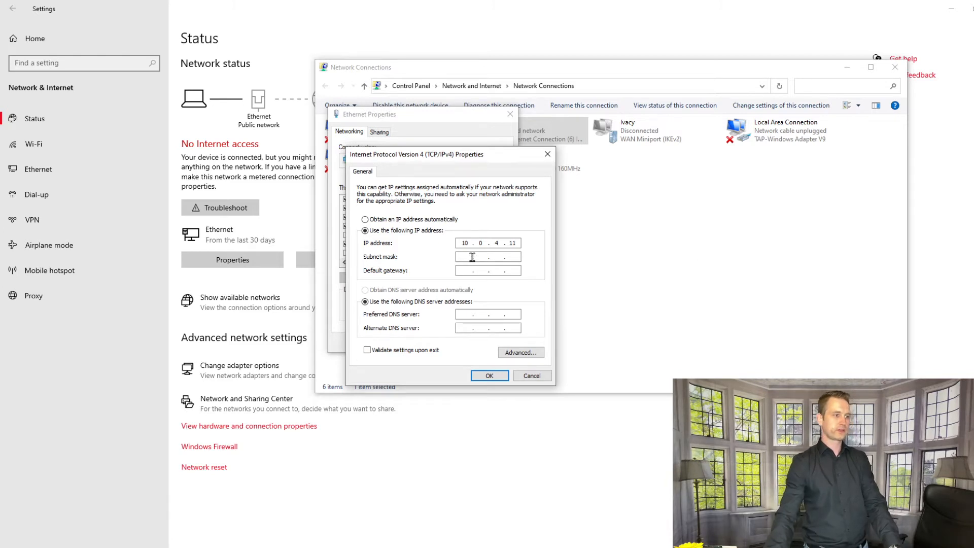
type("255.2.0.0")
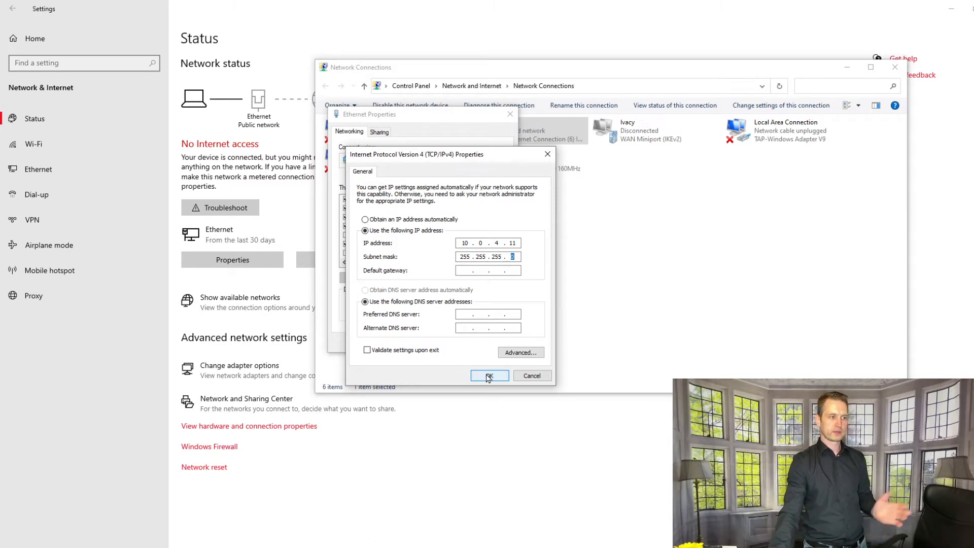
left_click(489, 376)
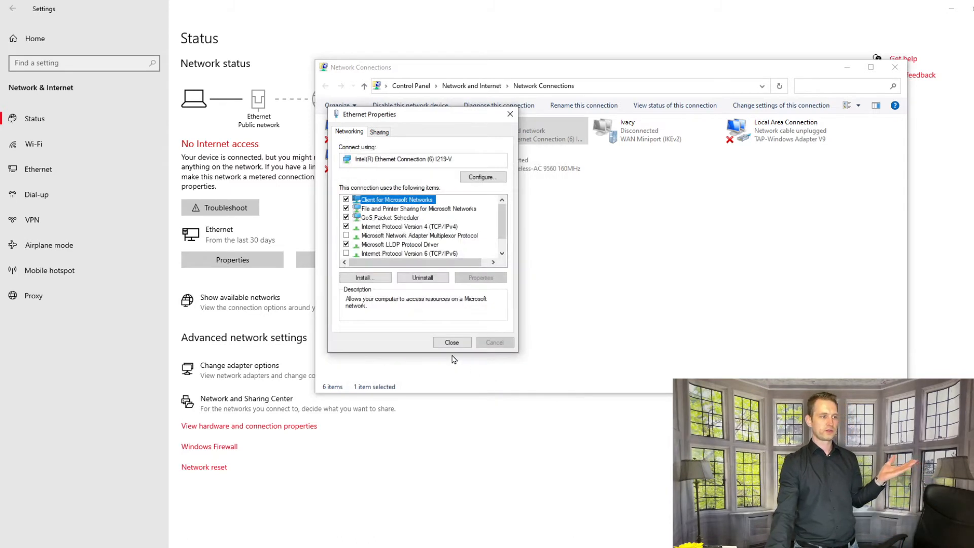
left_click(451, 342)
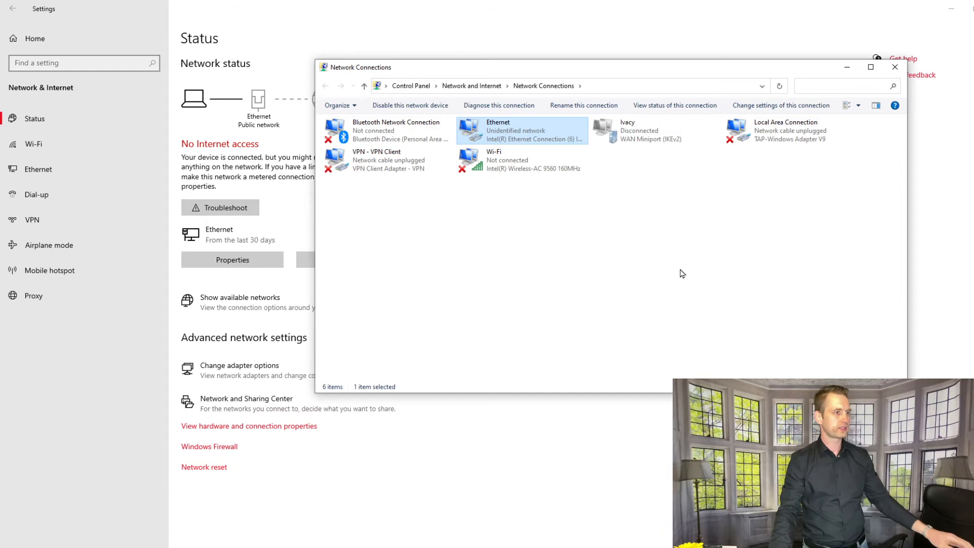
mouse_move(536, 143)
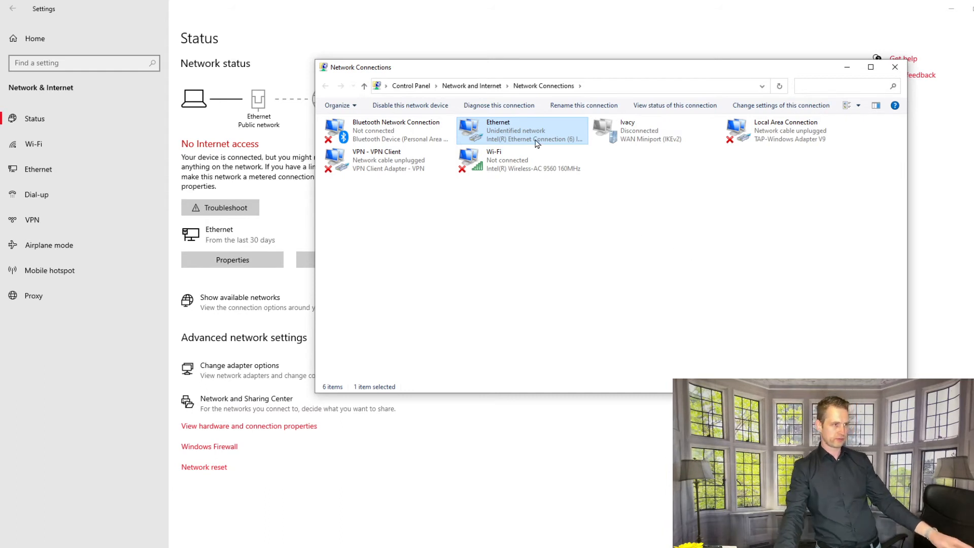
mouse_move(226, 170)
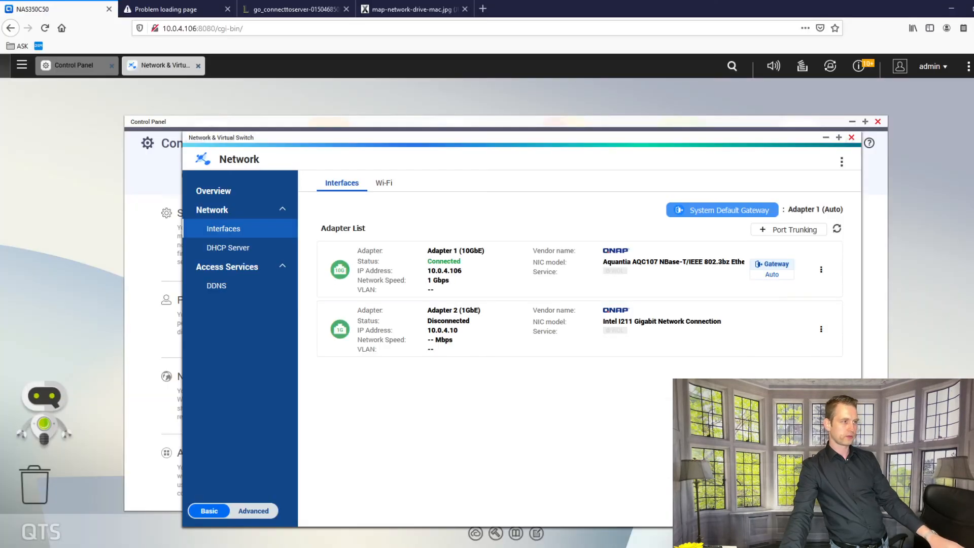
mouse_move(173, 9)
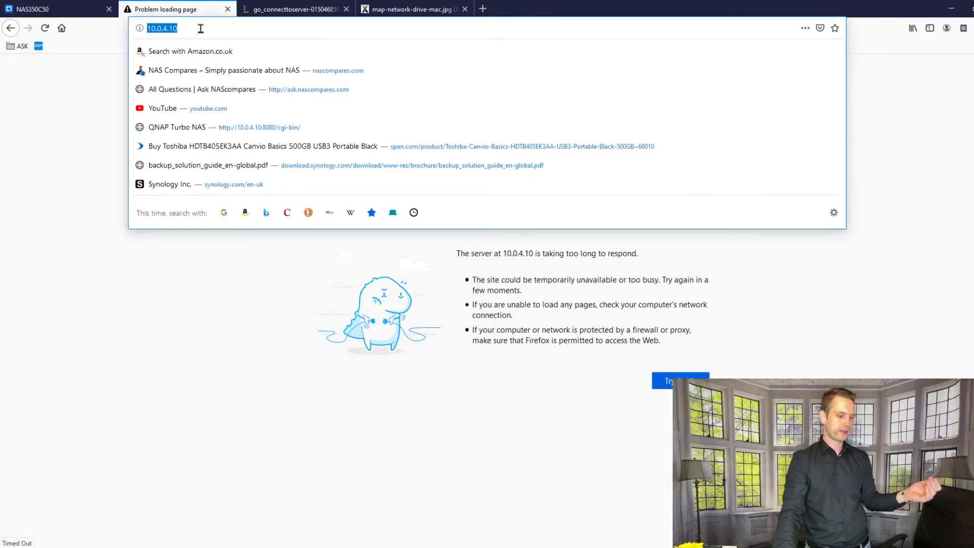
Step: Load the QTS desktop at 10.0.4.10 from the address bar
key("Return")
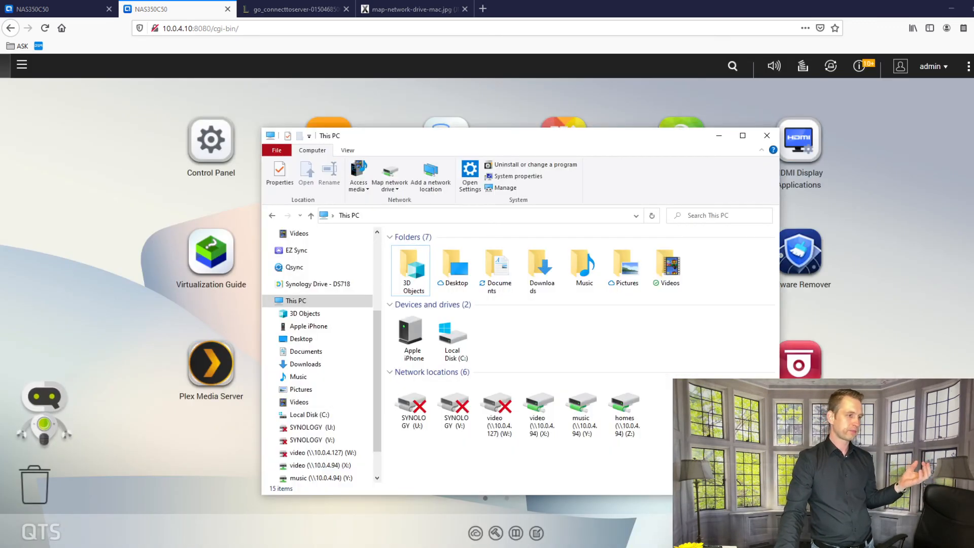
Step: From This PC, map \\10.0.4.10\multimedia as network drive T: and finish
left_click(295, 300)
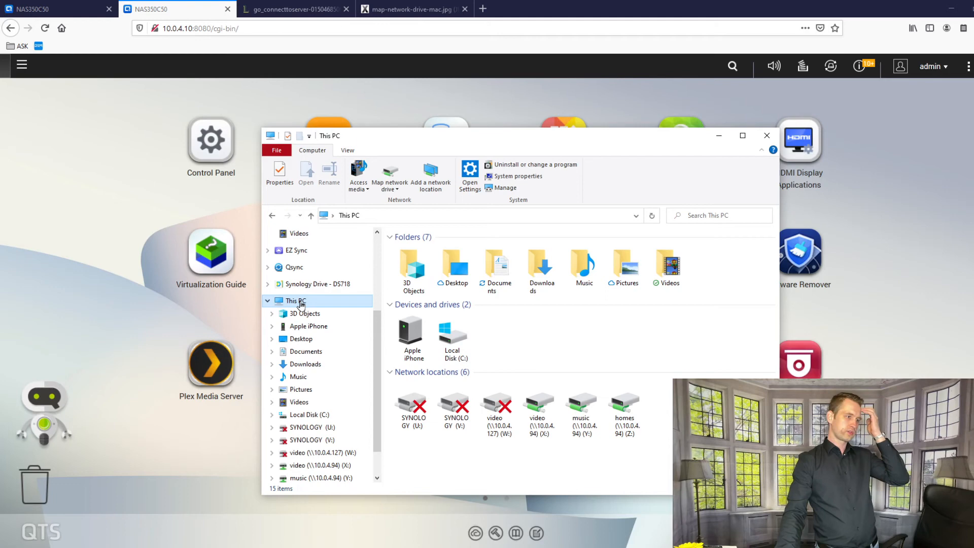
mouse_move(390, 174)
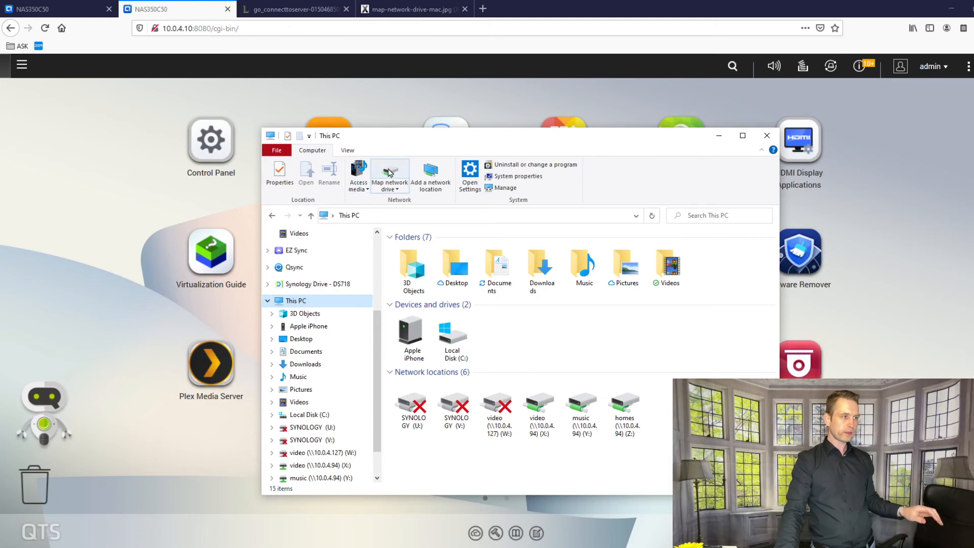
left_click(389, 174)
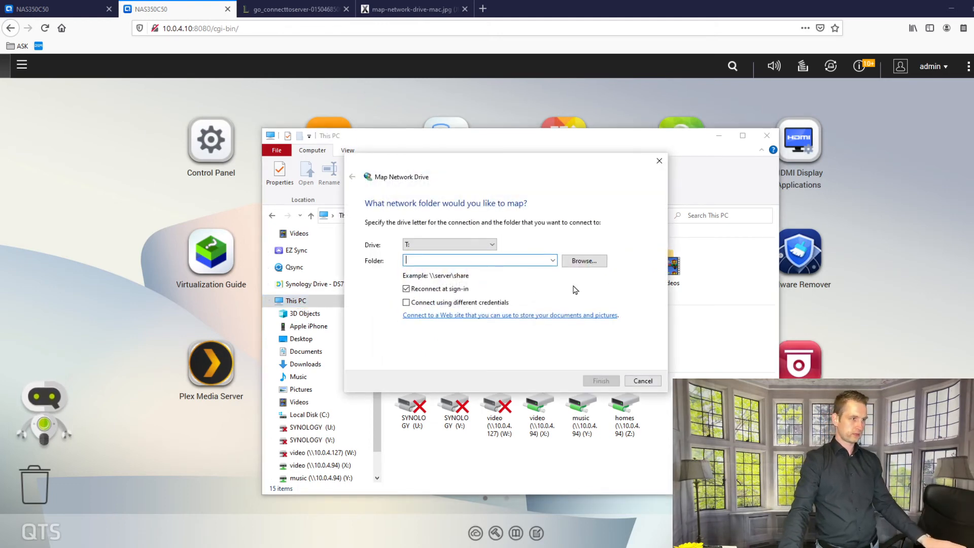
type("\\\\10.0.")
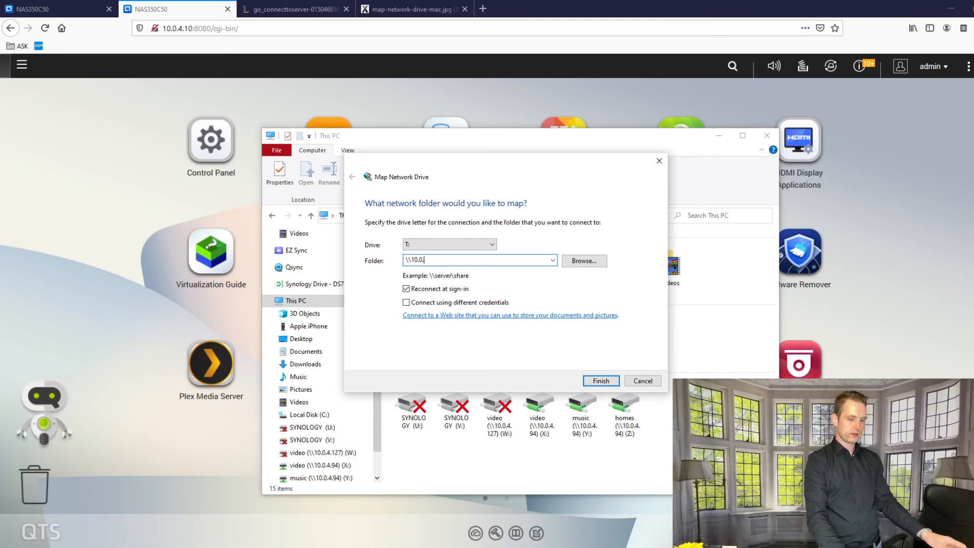
type("4.10\\")
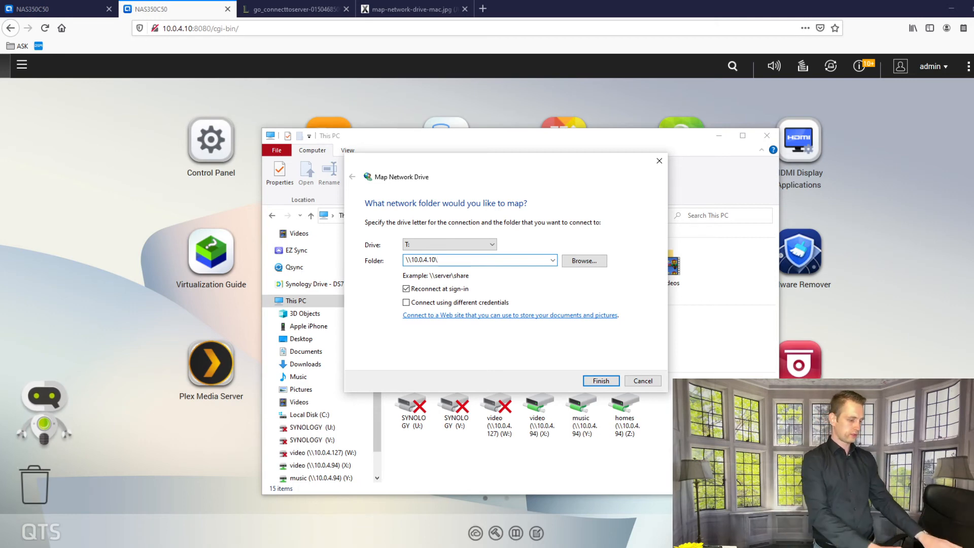
type("multimedia")
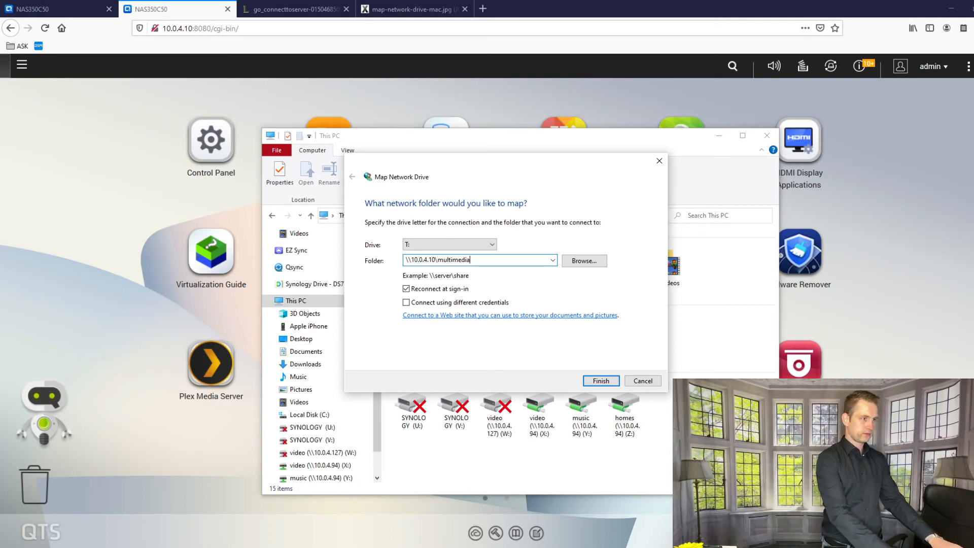
left_click(599, 381)
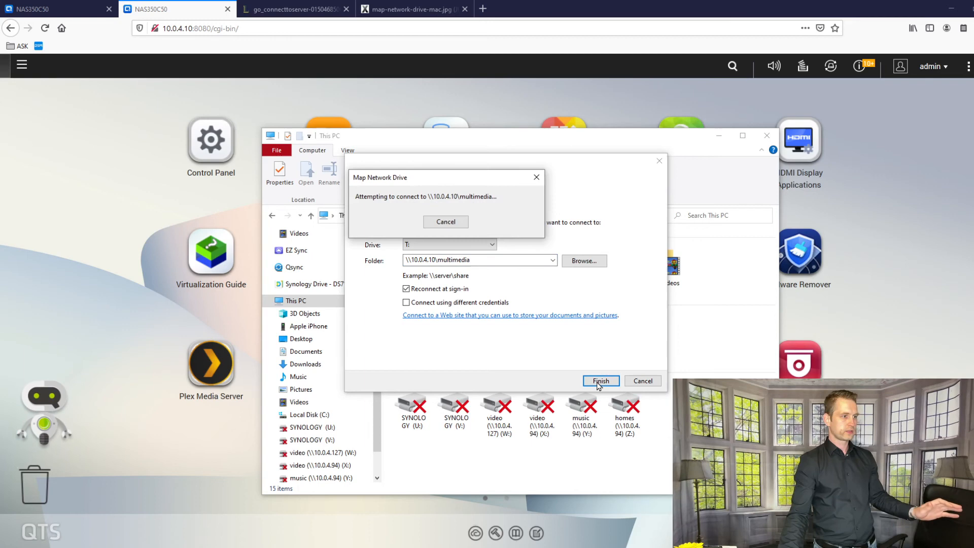
mouse_move(549, 319)
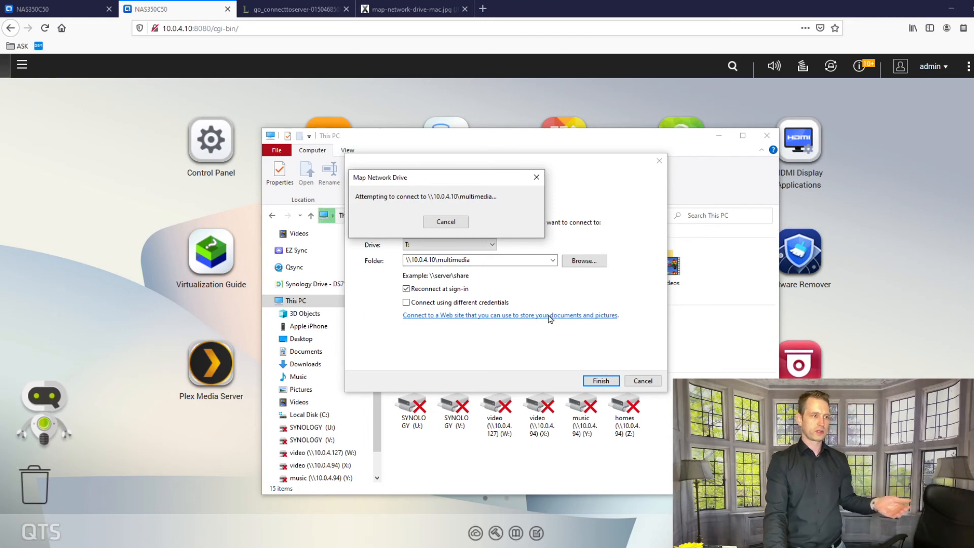
mouse_move(510, 230)
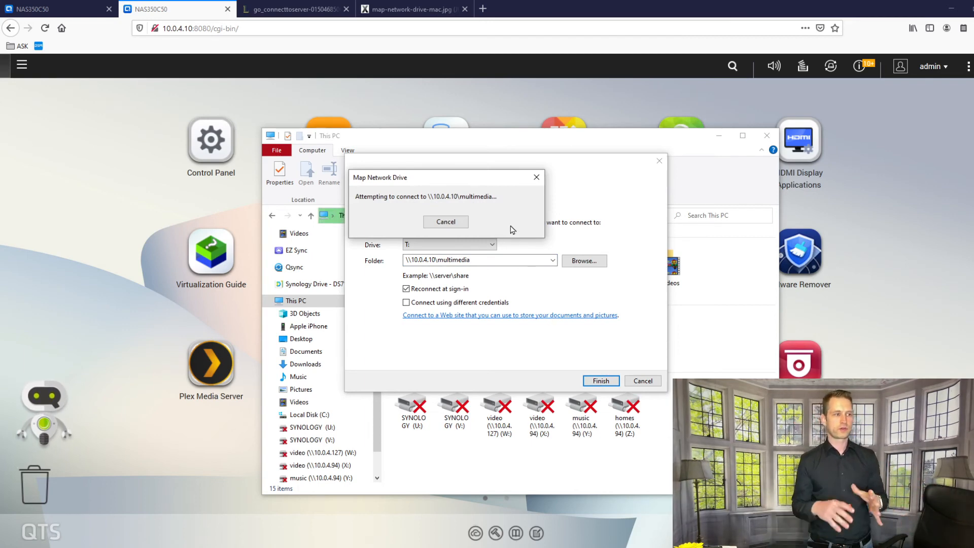
left_click(600, 381)
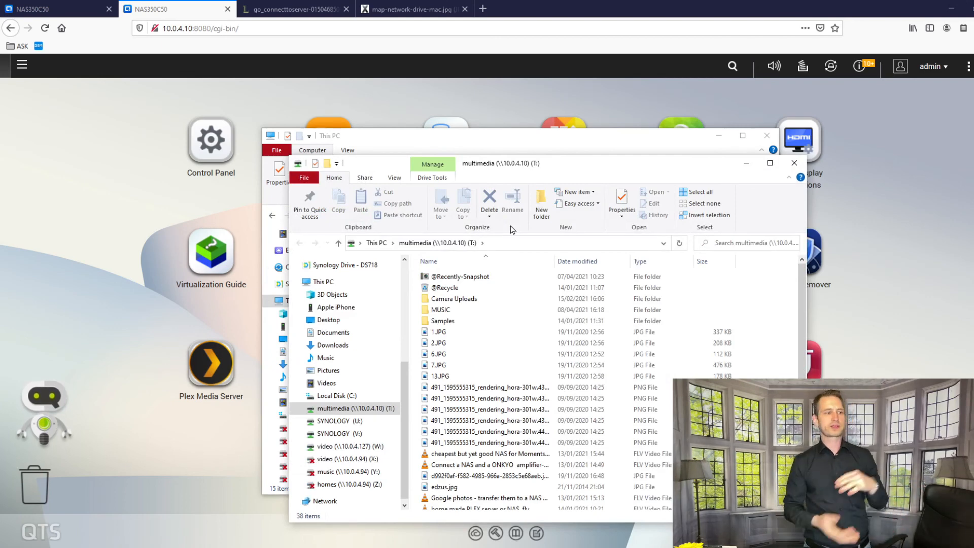
mouse_move(562, 171)
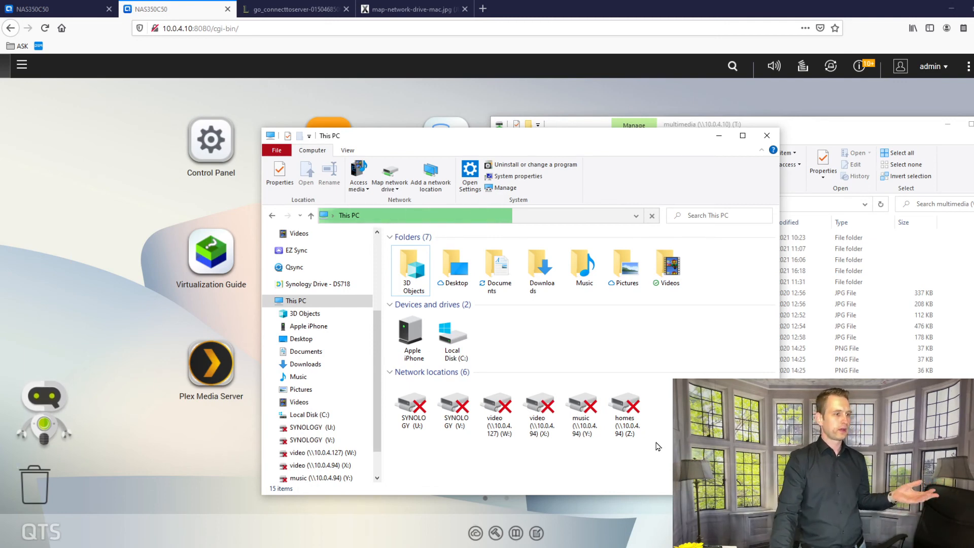
mouse_move(292, 9)
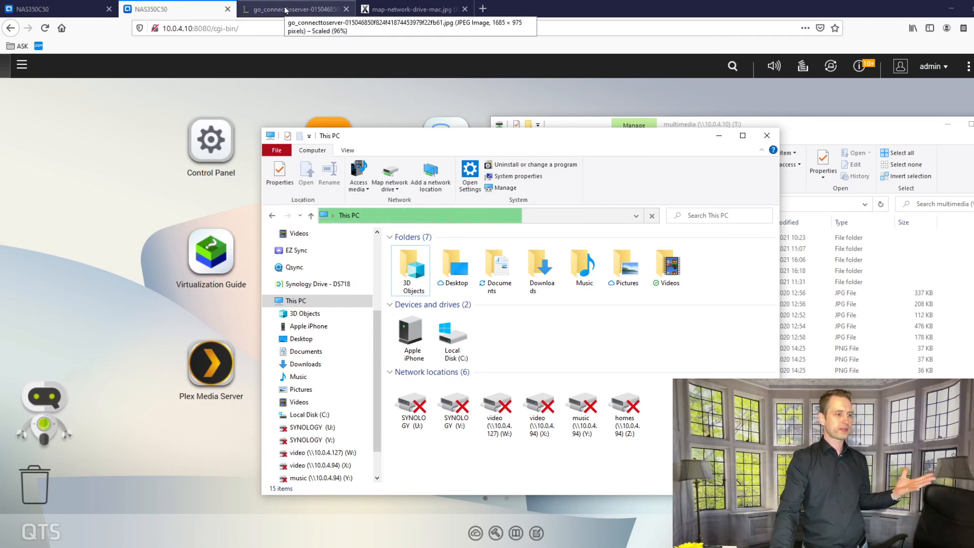
Step: View the two Mac connect-to-server images, return to QTS and bring the multimedia (T:) window forward
left_click(293, 10)
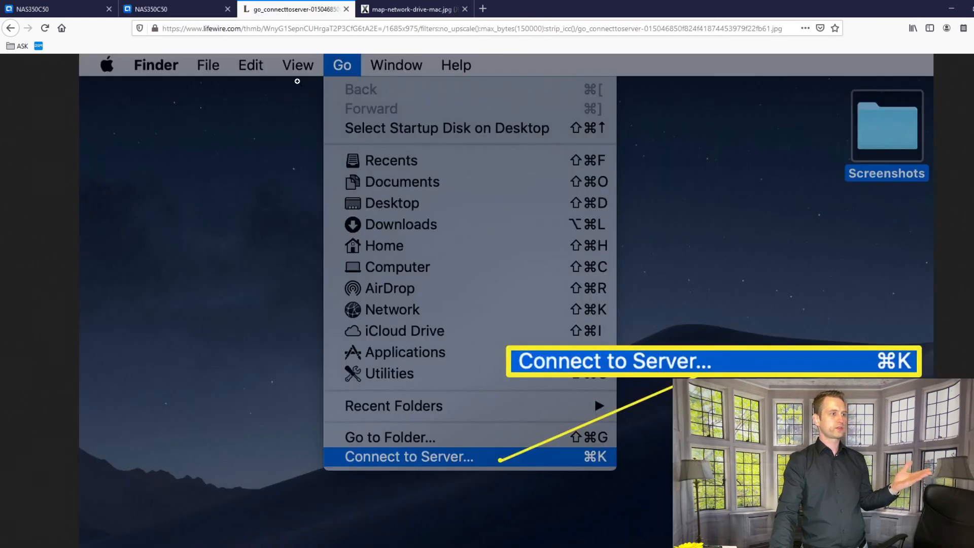
left_click(413, 10)
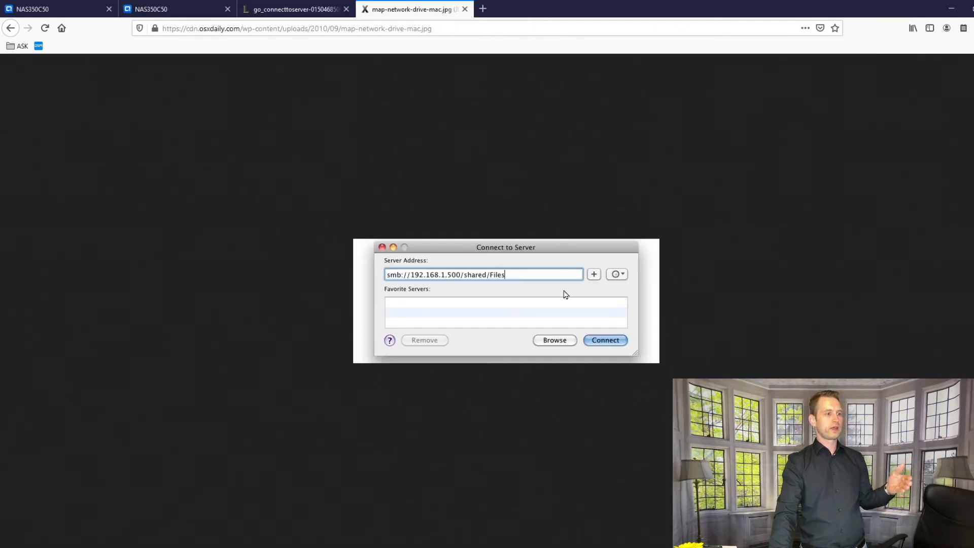
mouse_move(460, 286)
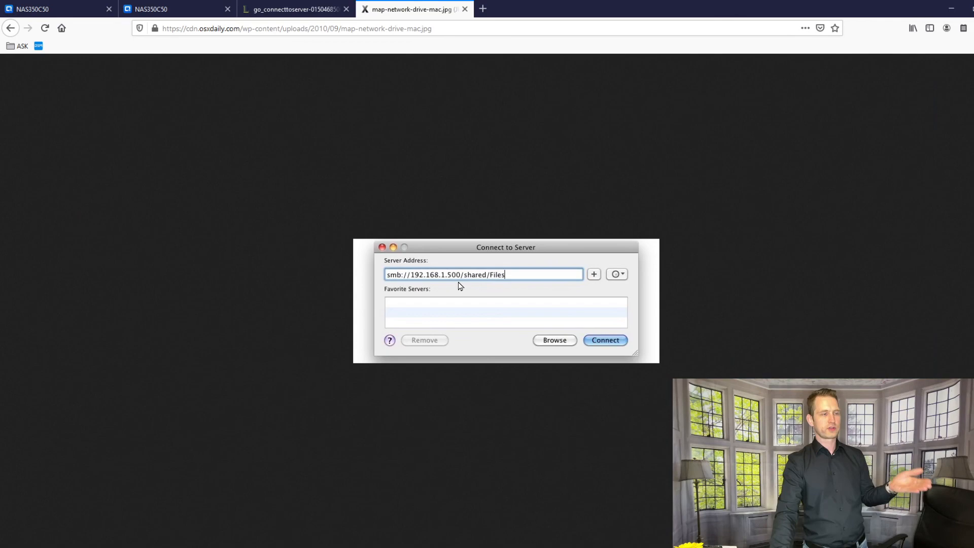
left_click(175, 9)
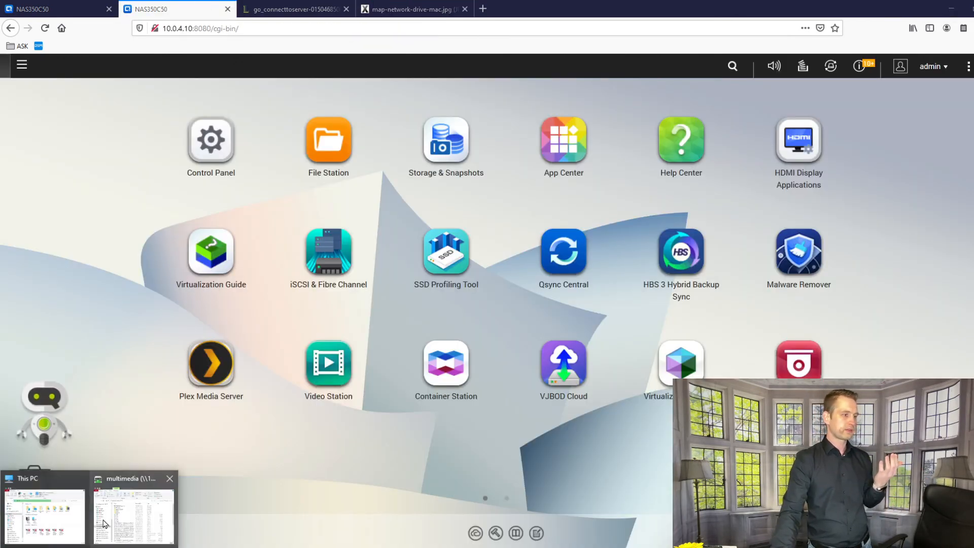
left_click(132, 510)
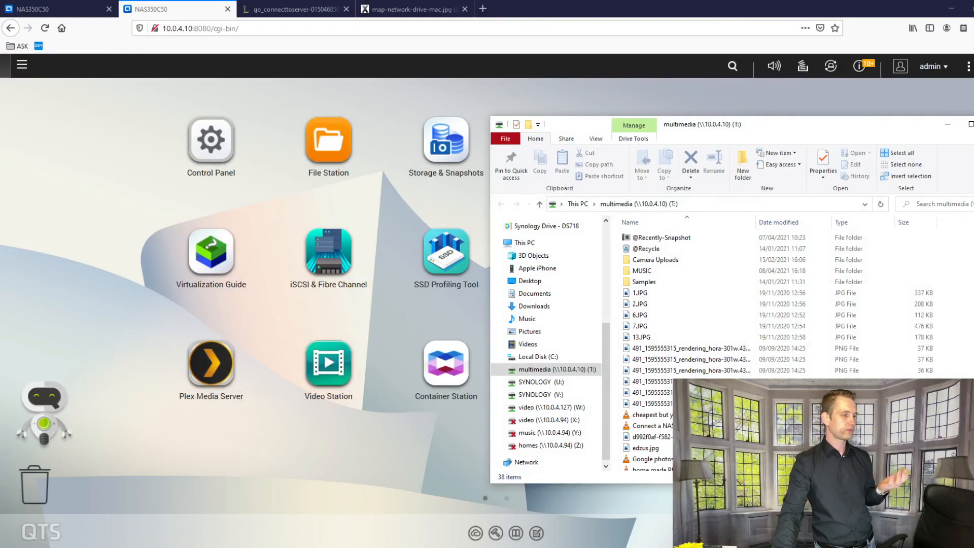